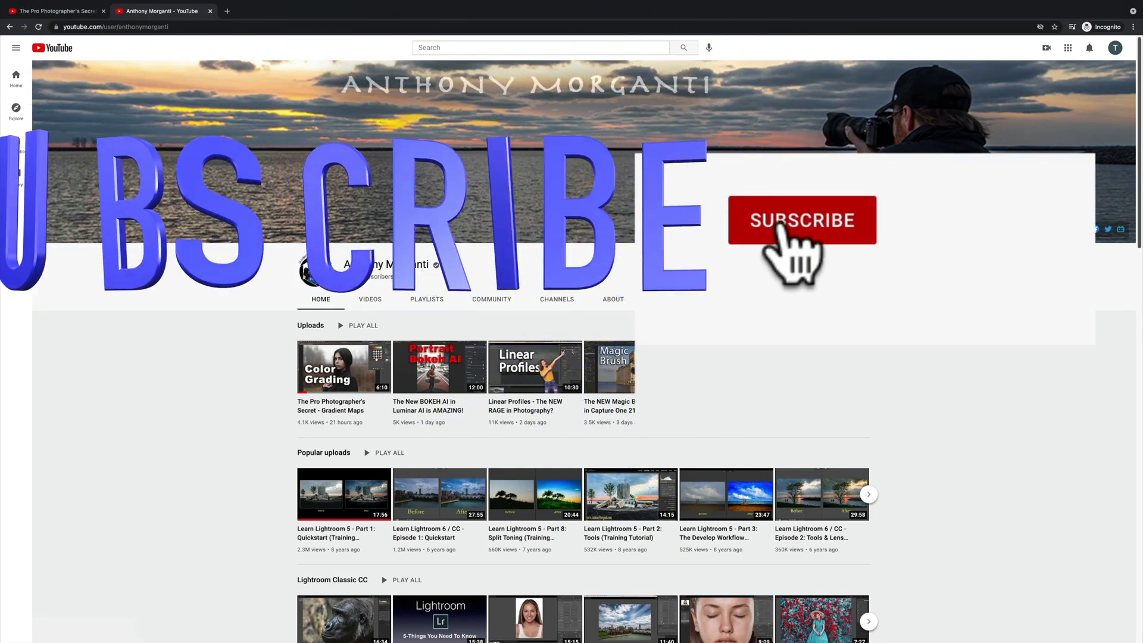
Subscribe to the channel, then open the Gradient Maps video and like it
{"action": "left_click", "coordinate": [802, 220]}
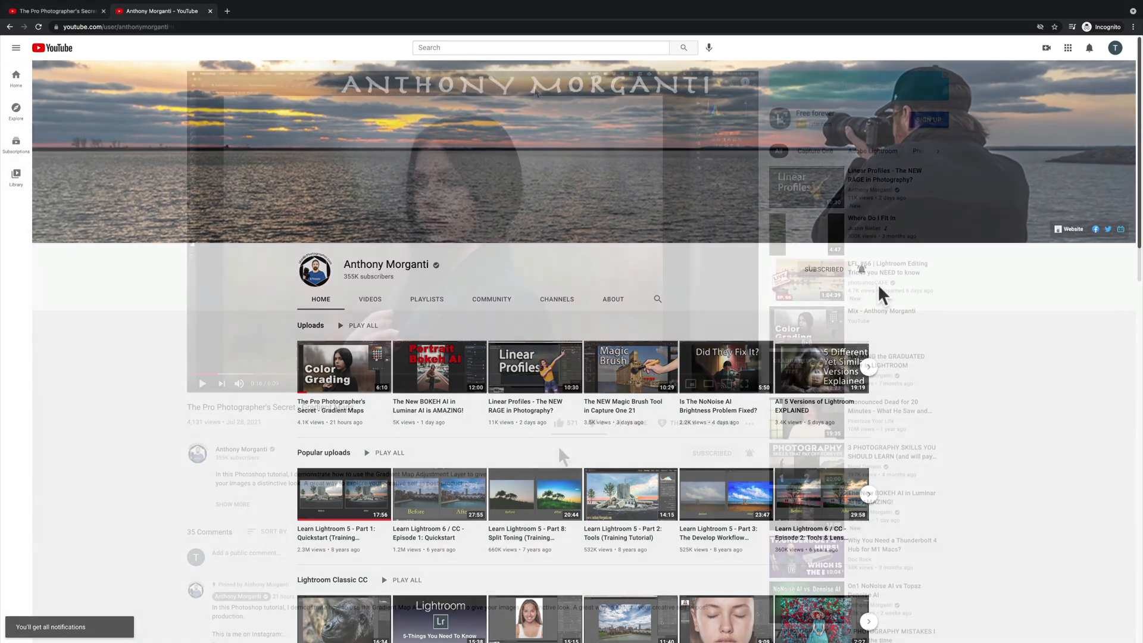
{"action": "left_click", "coordinate": [342, 366]}
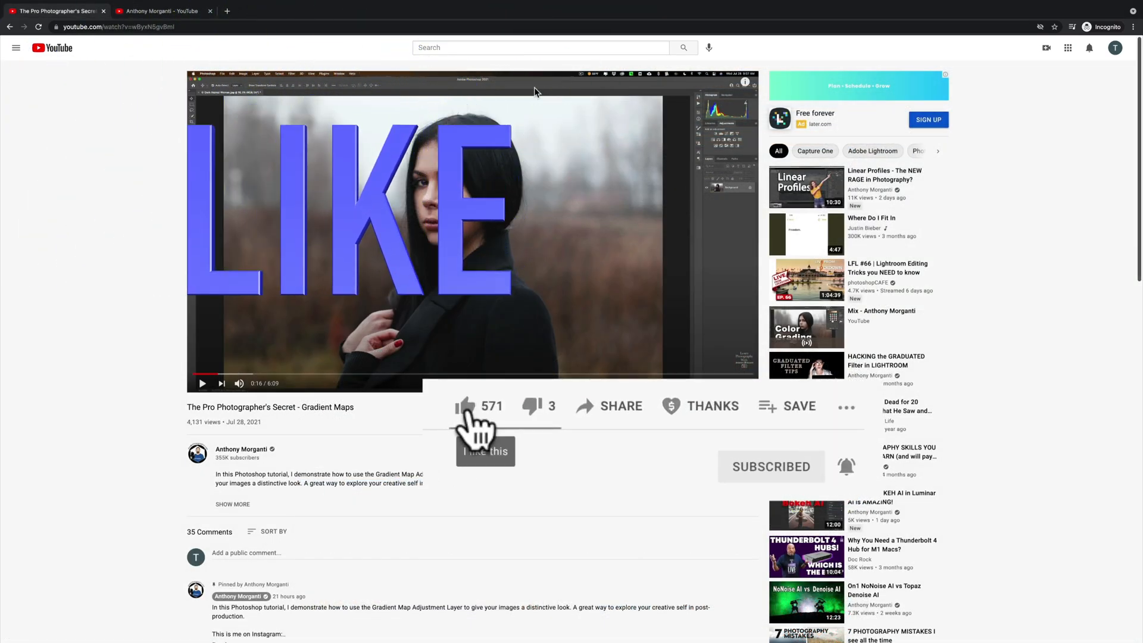
{"action": "left_click", "coordinate": [466, 406]}
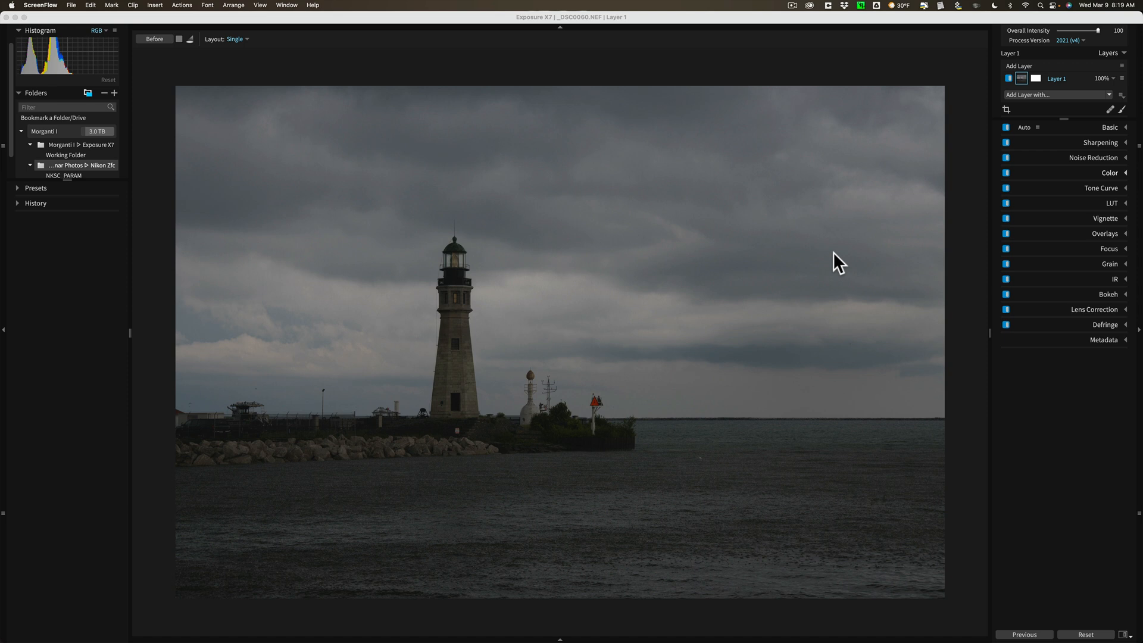
{"action": "mouse_move", "coordinate": [577, 330]}
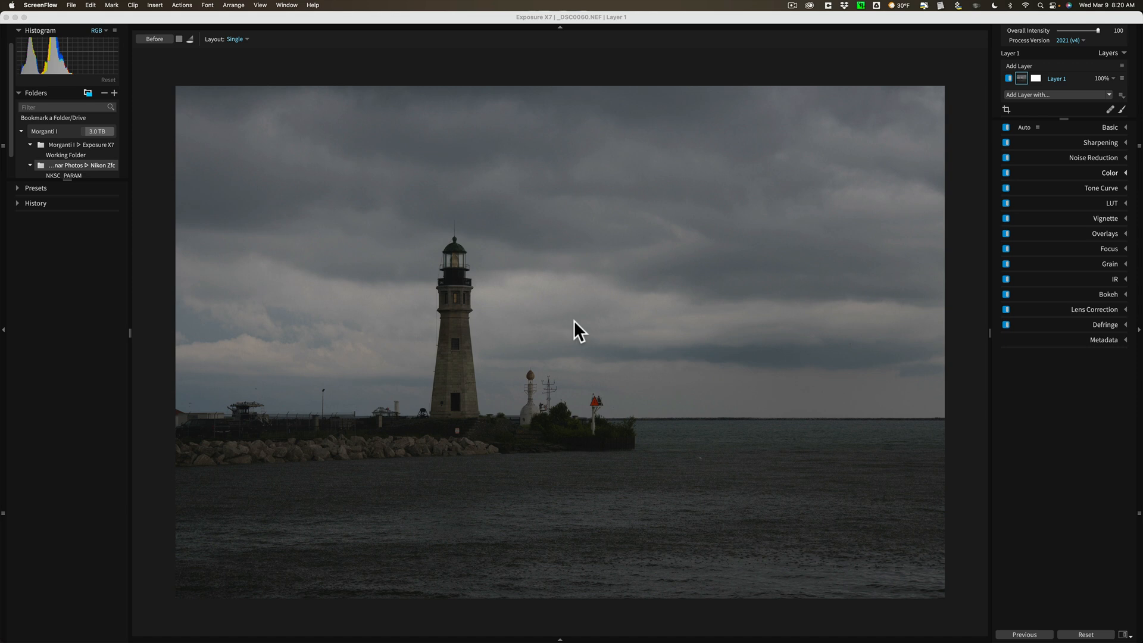
{"action": "mouse_move", "coordinate": [1109, 137]}
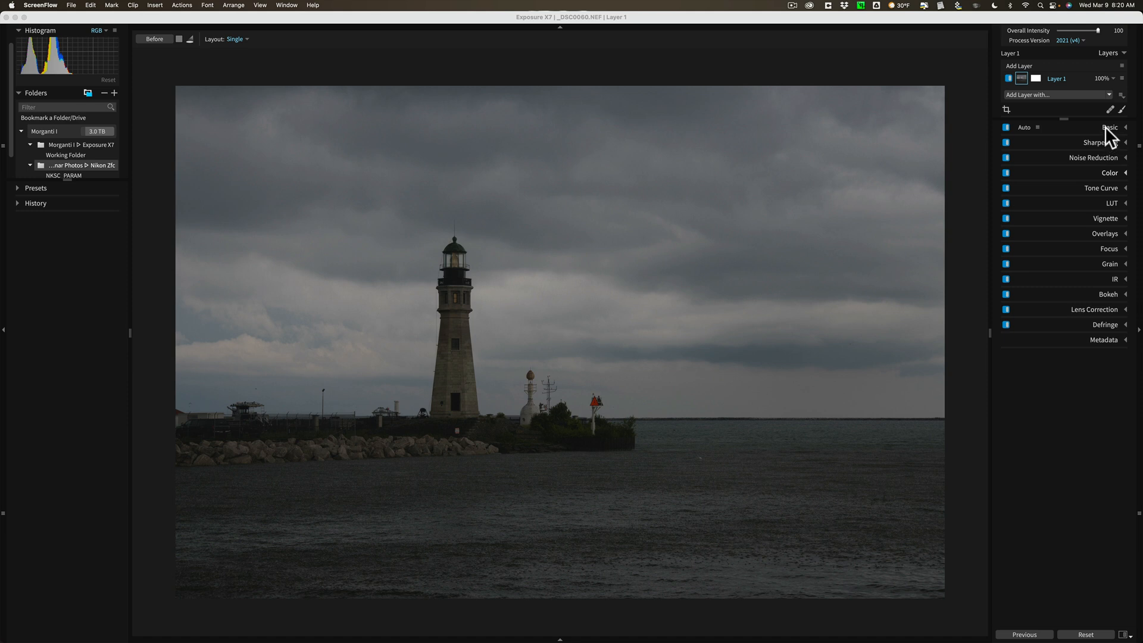
In the Basic panel, push Shadows up to 100 after trying it at zero
{"action": "left_click", "coordinate": [1109, 127]}
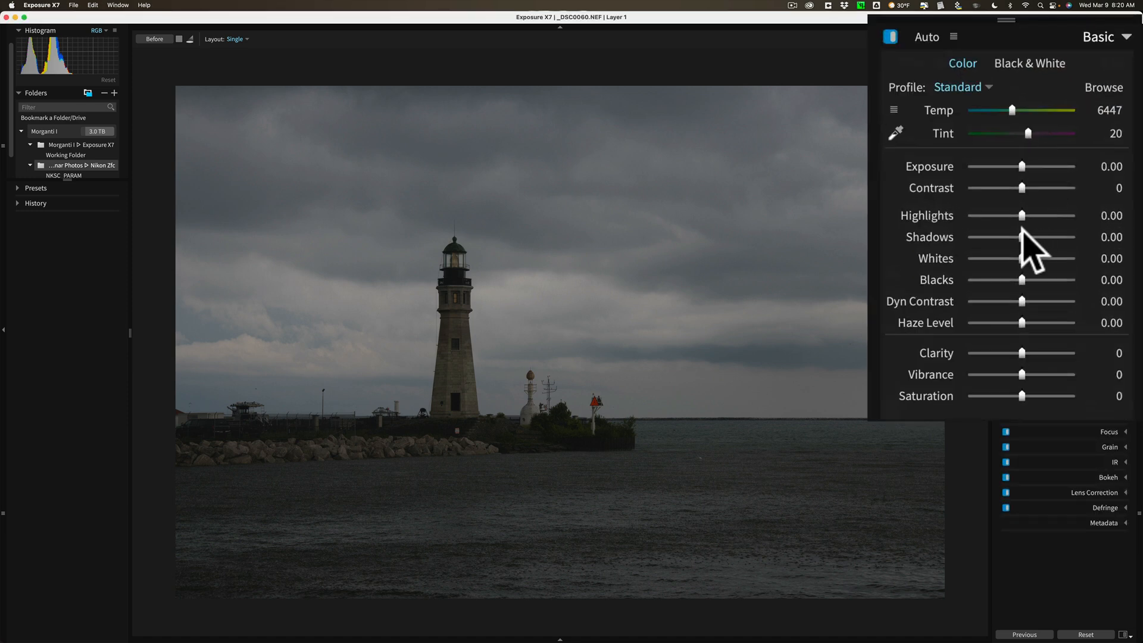
{"action": "left_click_drag", "start_coordinate": [1022, 237], "coordinate": [1039, 237]}
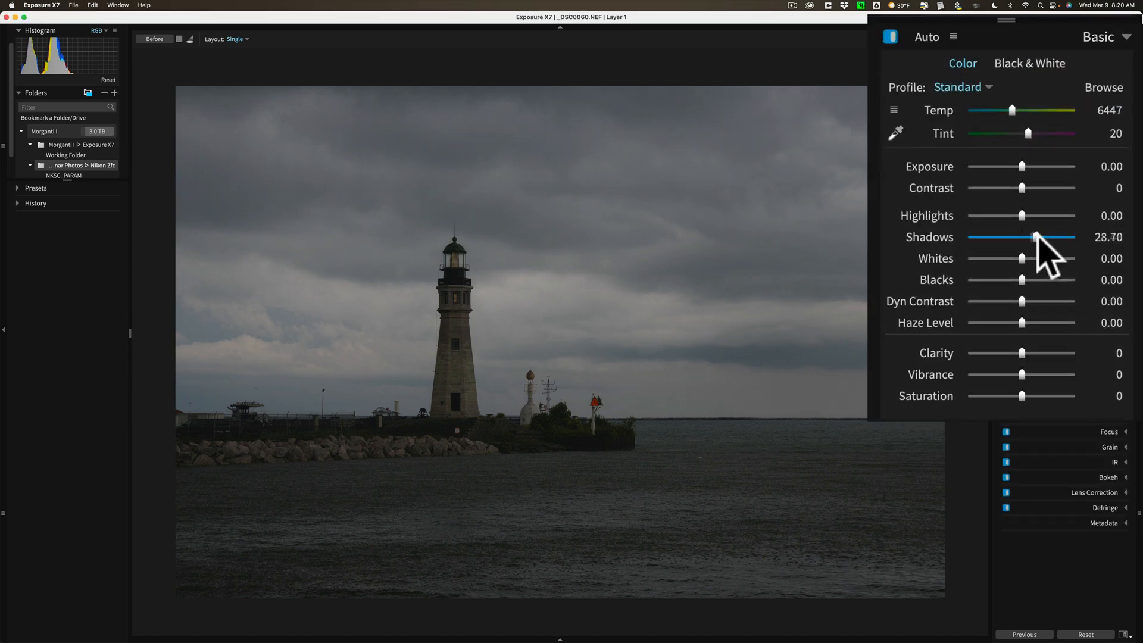
{"action": "left_click_drag", "start_coordinate": [1041, 237], "coordinate": [1072, 237]}
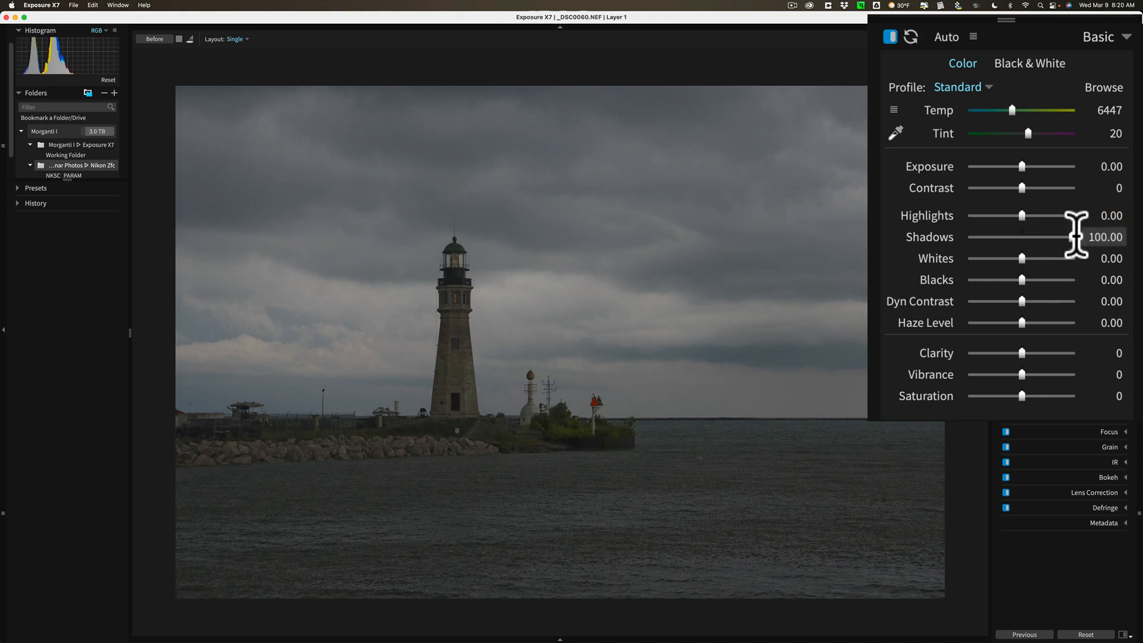
{"action": "left_click_drag", "start_coordinate": [1086, 236], "coordinate": [1024, 235]}
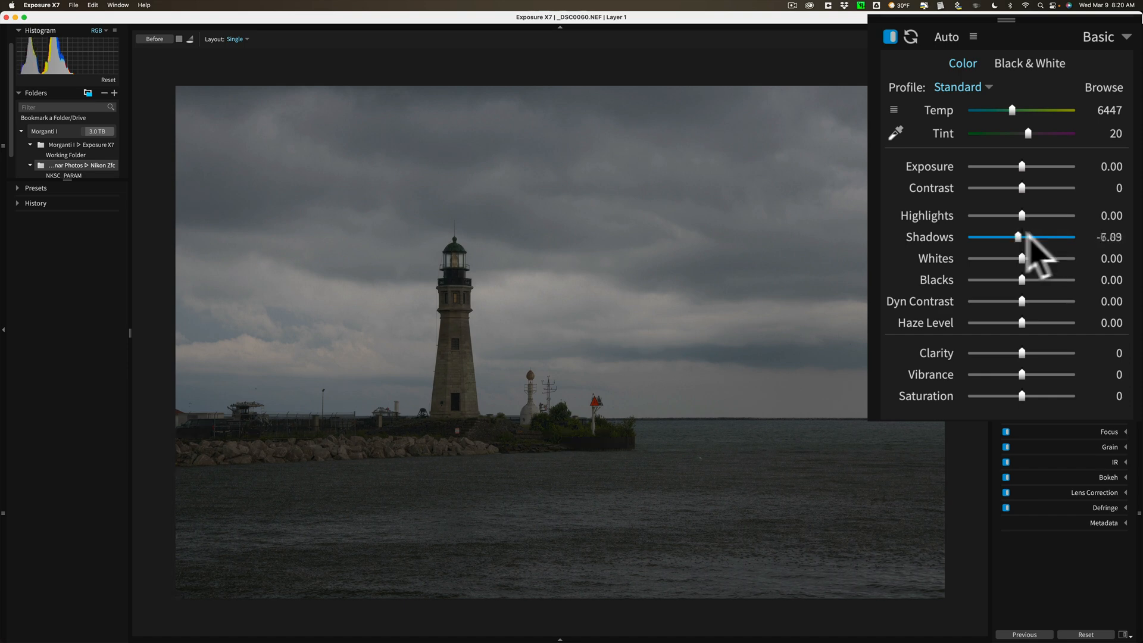
{"action": "left_click_drag", "start_coordinate": [1021, 237], "coordinate": [1057, 237]}
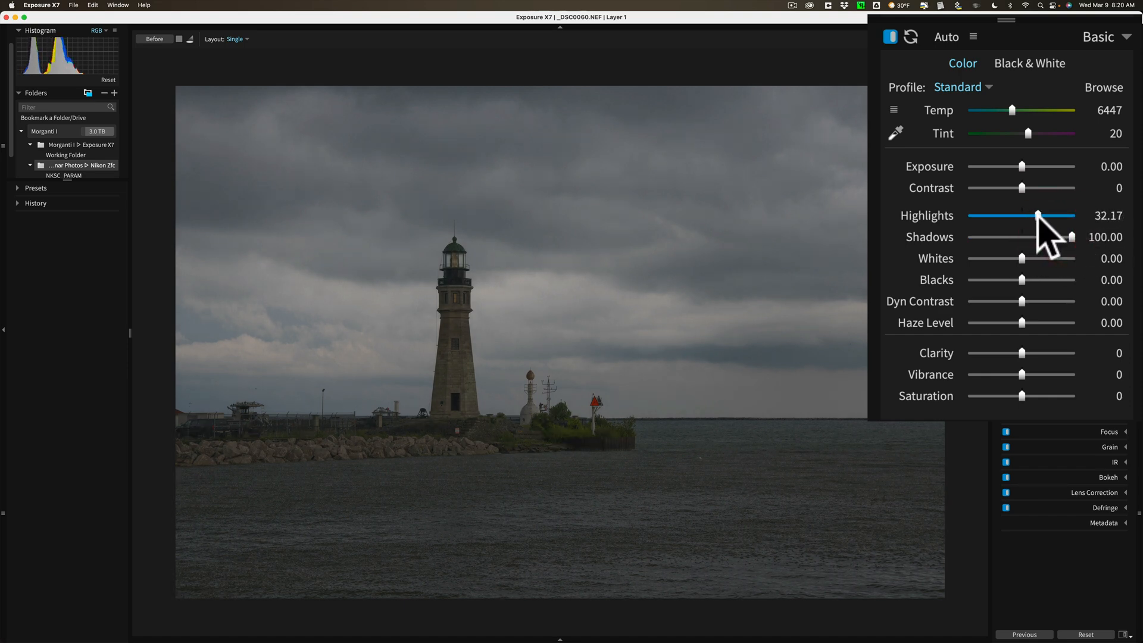
Set Highlights to 40.87, Whites to -18.26 and Blacks to about 16.5
{"action": "left_click_drag", "start_coordinate": [1039, 216], "coordinate": [1045, 216]}
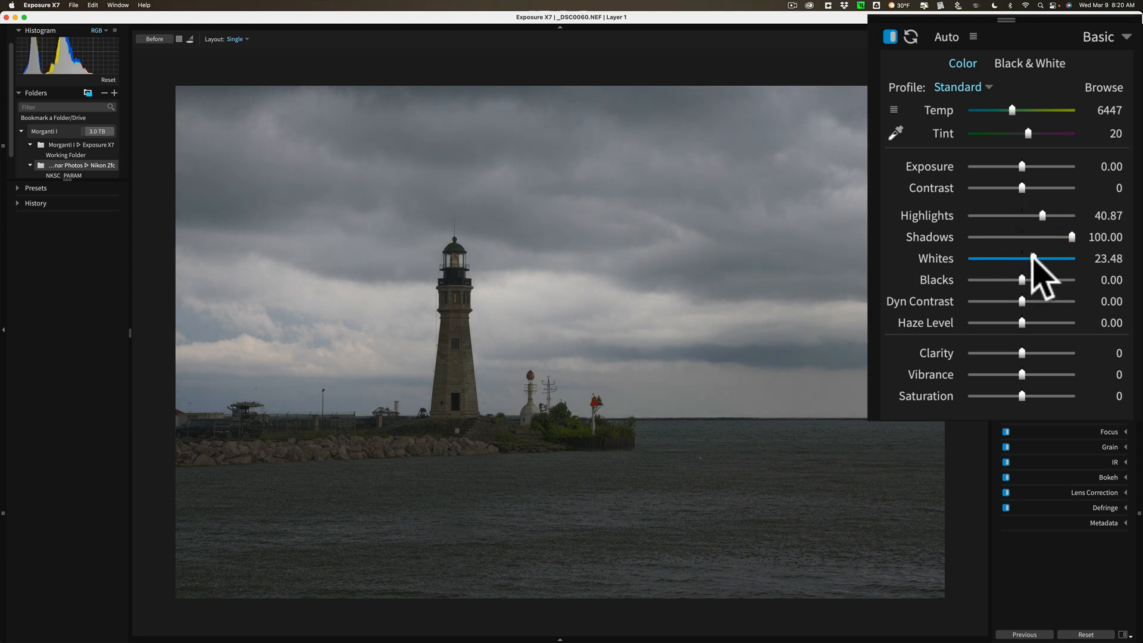
{"action": "left_click_drag", "start_coordinate": [1051, 258], "coordinate": [1011, 258]}
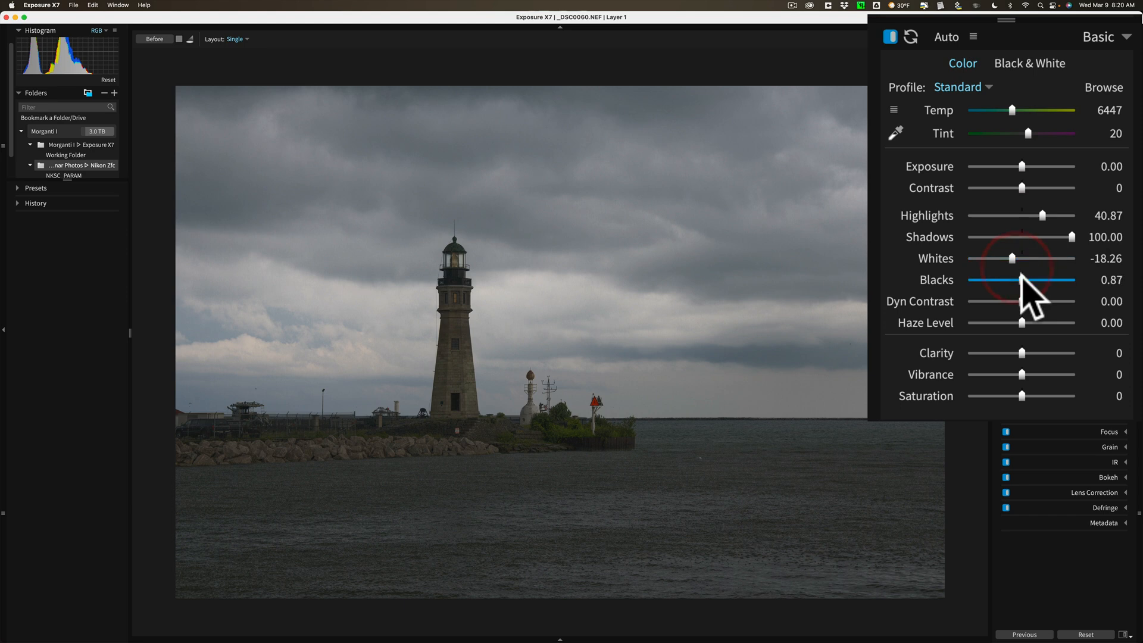
{"action": "left_click_drag", "start_coordinate": [1020, 279], "coordinate": [1031, 278]}
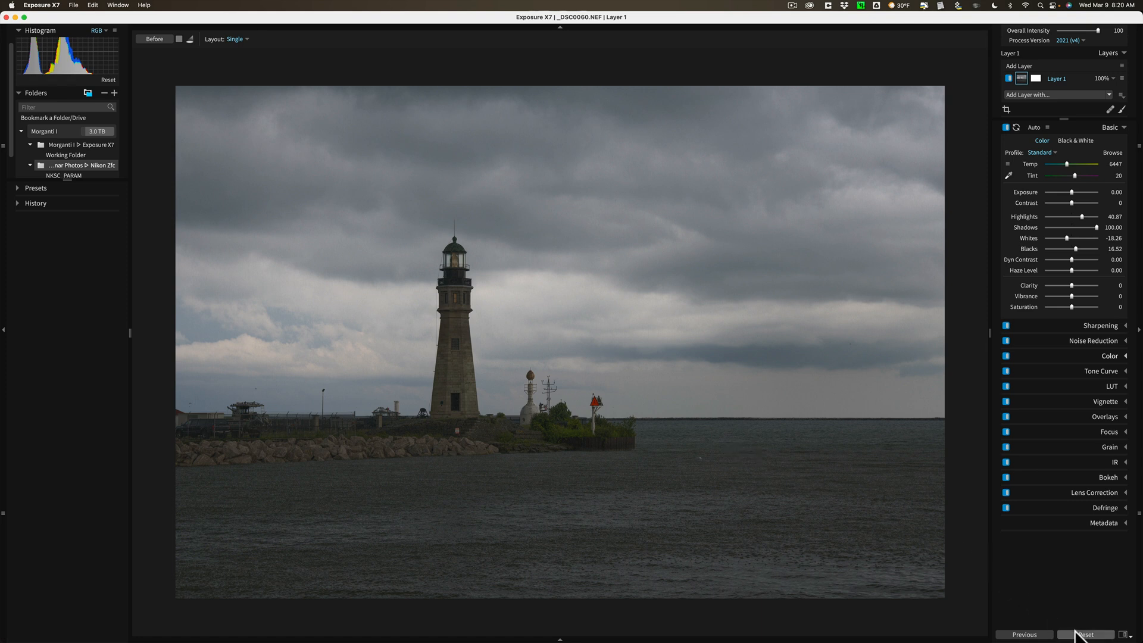
Reset all adjustments to defaults and collapse the Basic panel
{"action": "left_click", "coordinate": [1086, 635]}
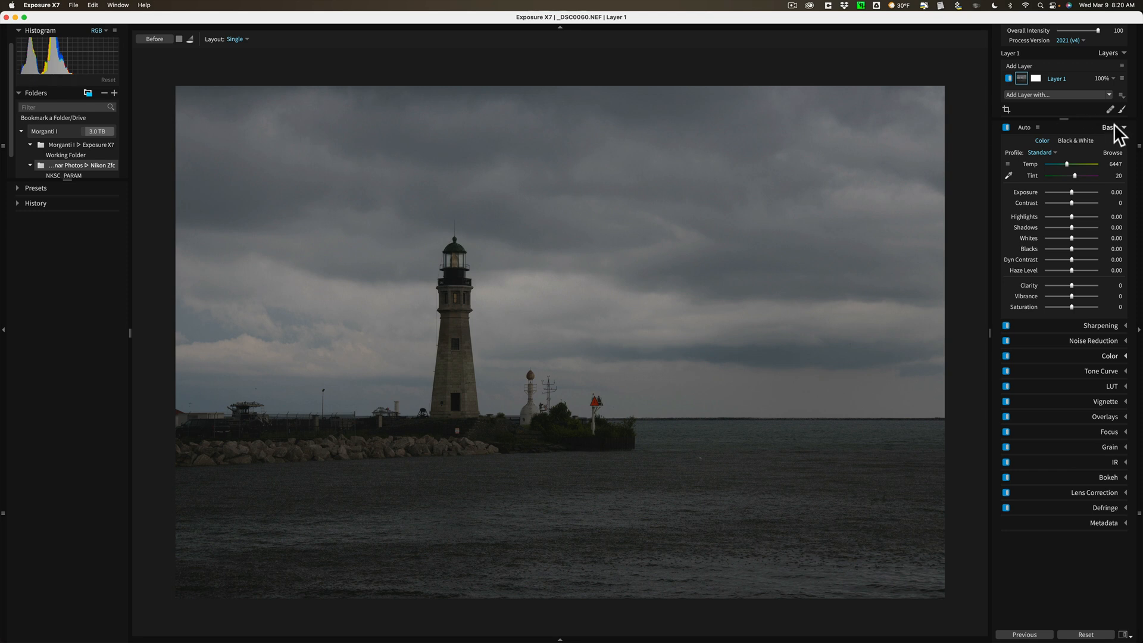
{"action": "left_click", "coordinate": [1109, 128]}
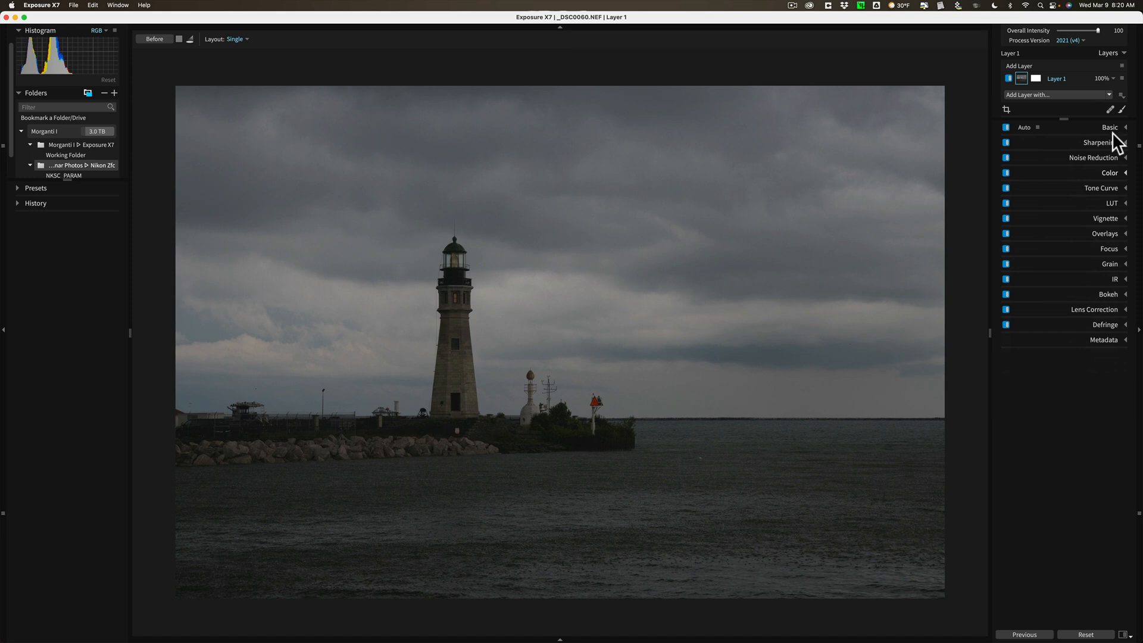
With the Tone Curve black point eyedropper, sample the dark lighthouse lantern window
{"action": "left_click", "coordinate": [1102, 188]}
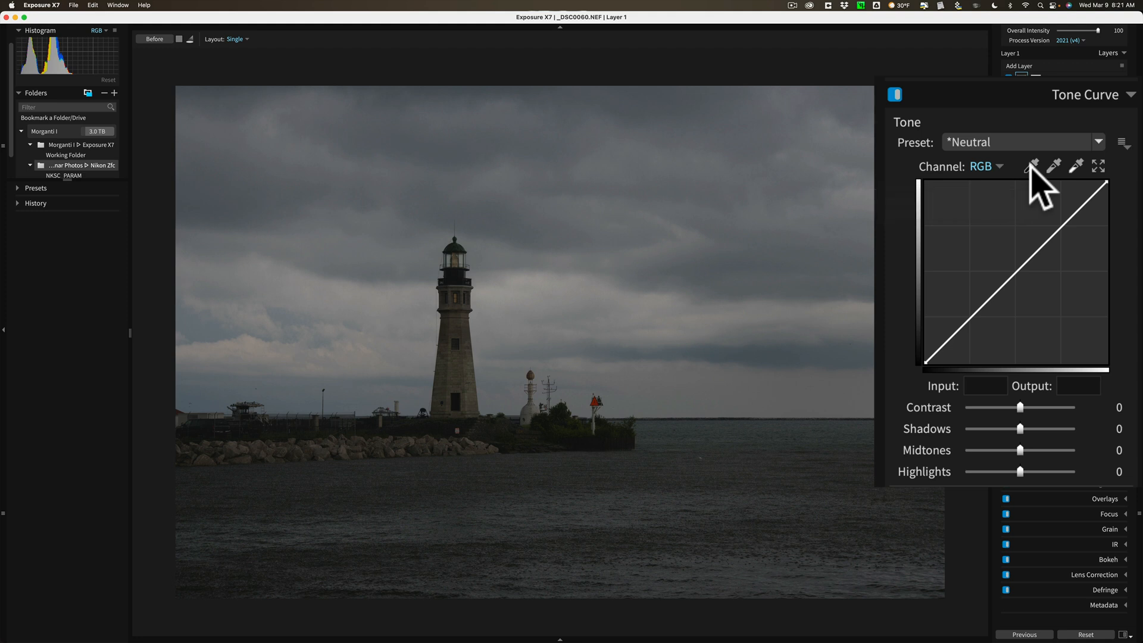
{"action": "left_click", "coordinate": [1031, 167]}
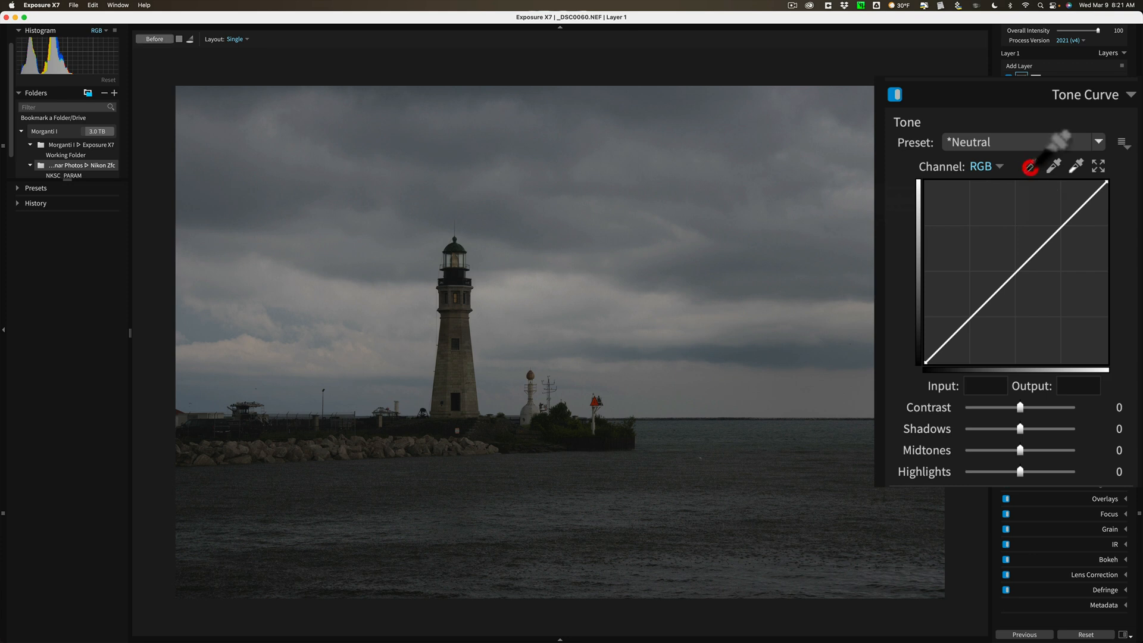
{"action": "mouse_move", "coordinate": [687, 179]}
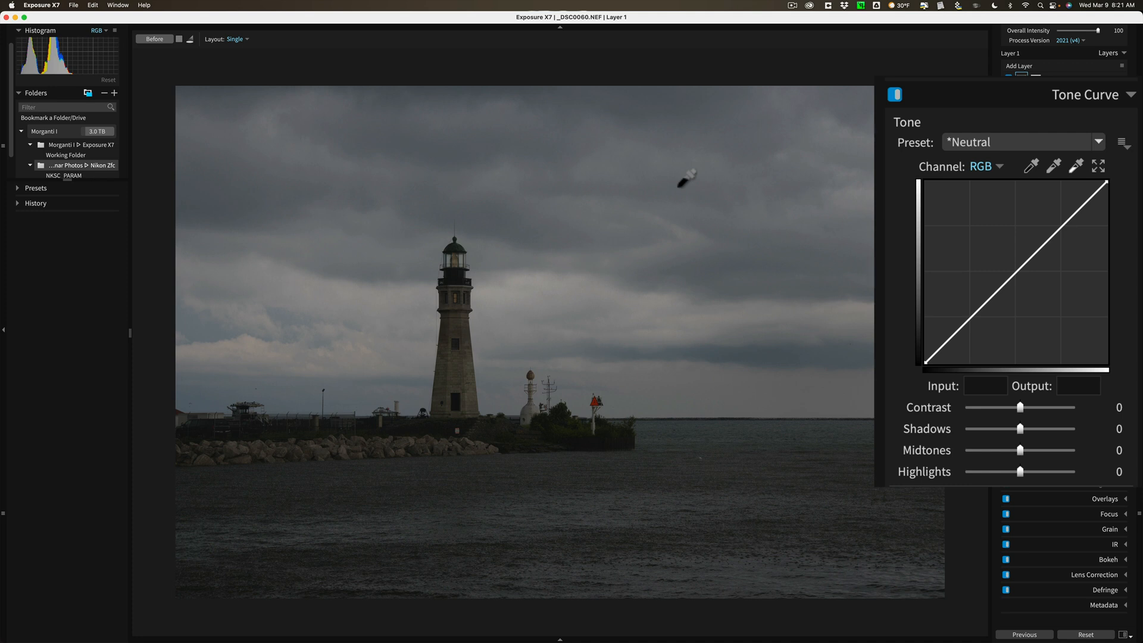
{"action": "mouse_move", "coordinate": [460, 259]}
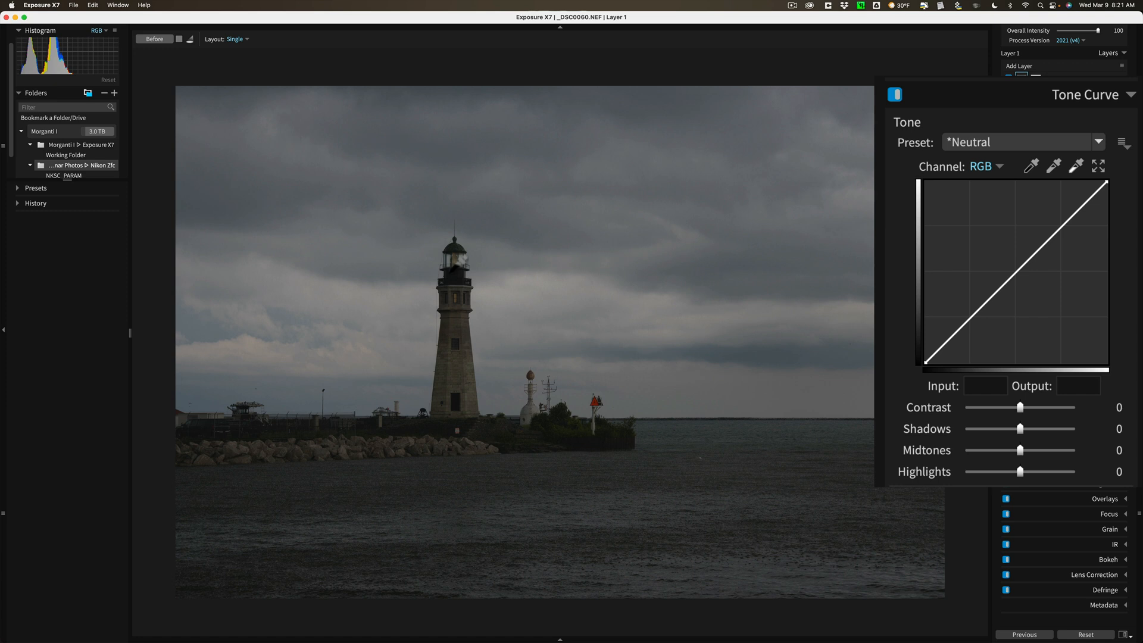
{"action": "left_click", "coordinate": [451, 274]}
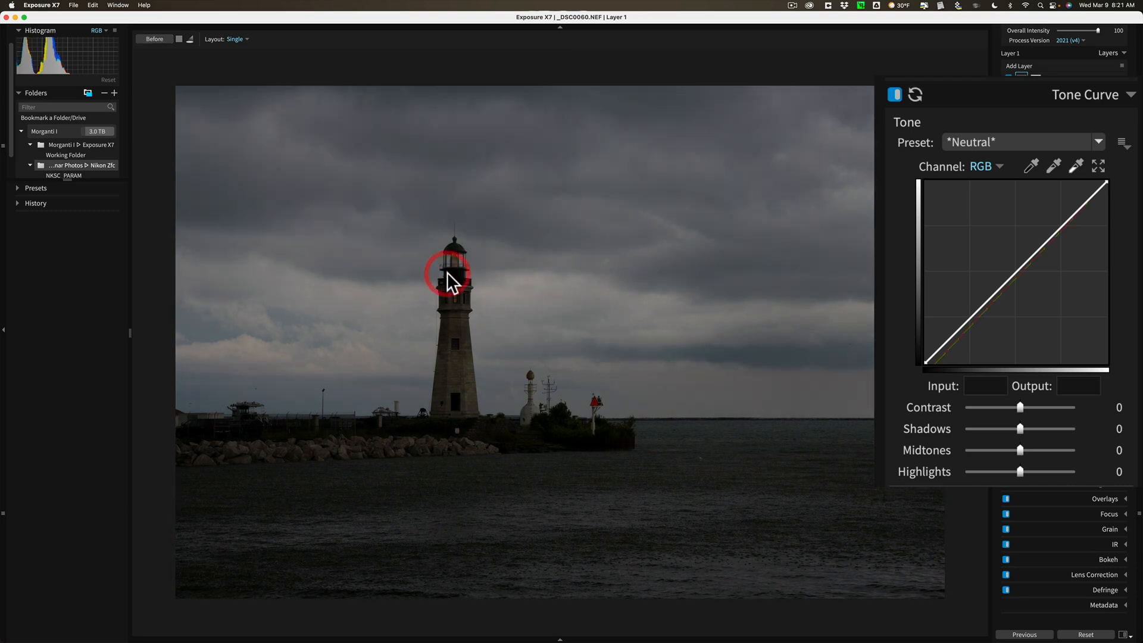
{"action": "left_click", "coordinate": [449, 278]}
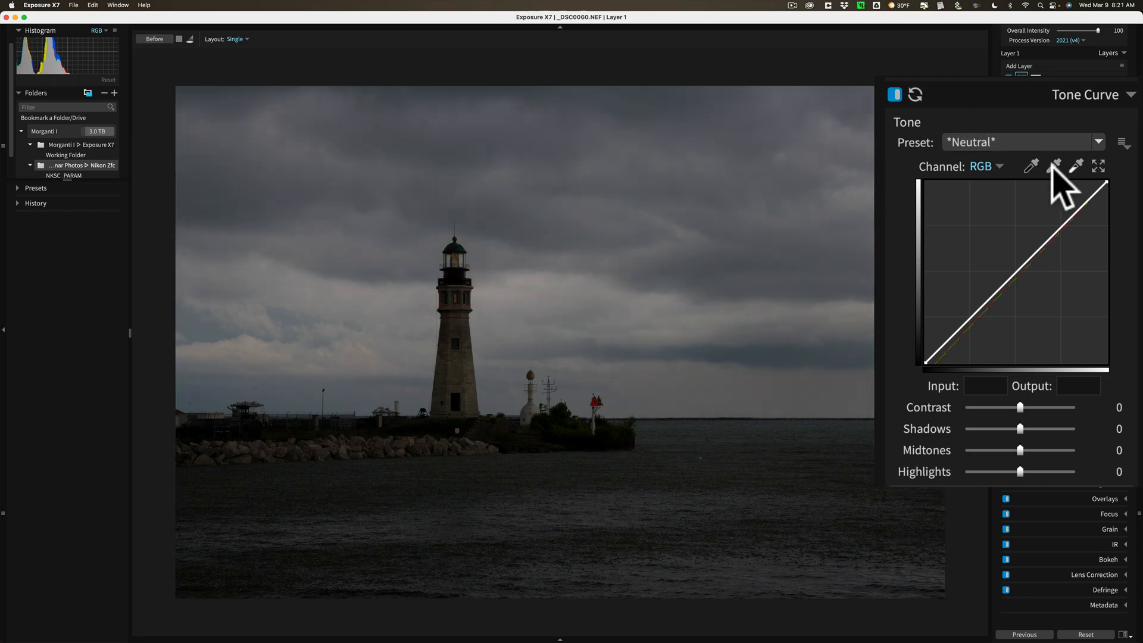
{"action": "mouse_move", "coordinate": [1054, 166]}
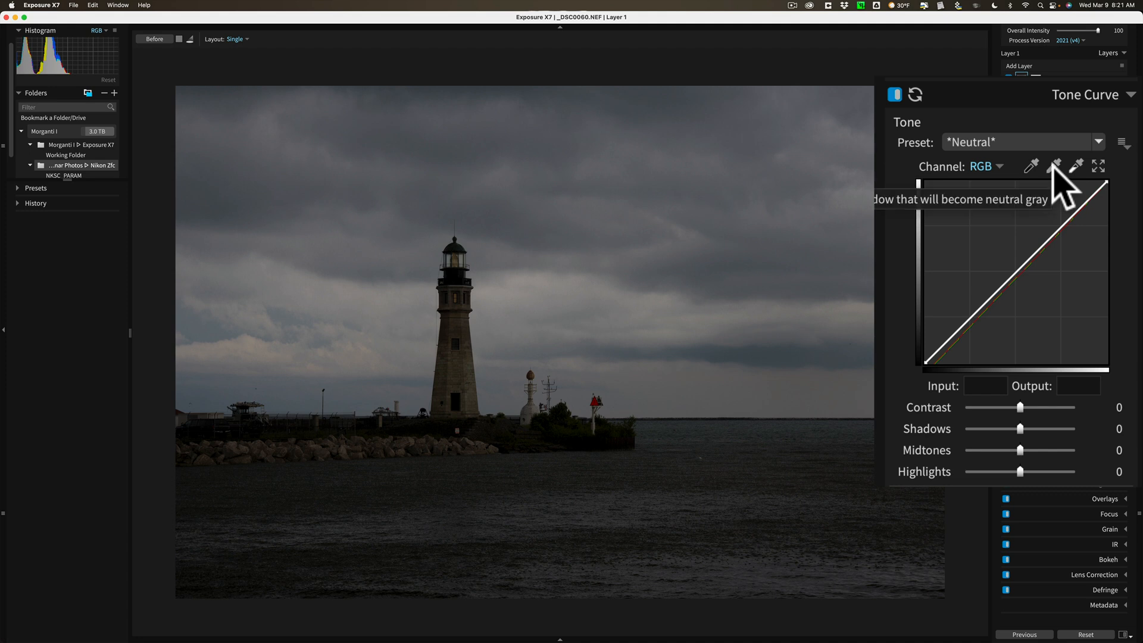
{"action": "mouse_move", "coordinate": [1079, 167]}
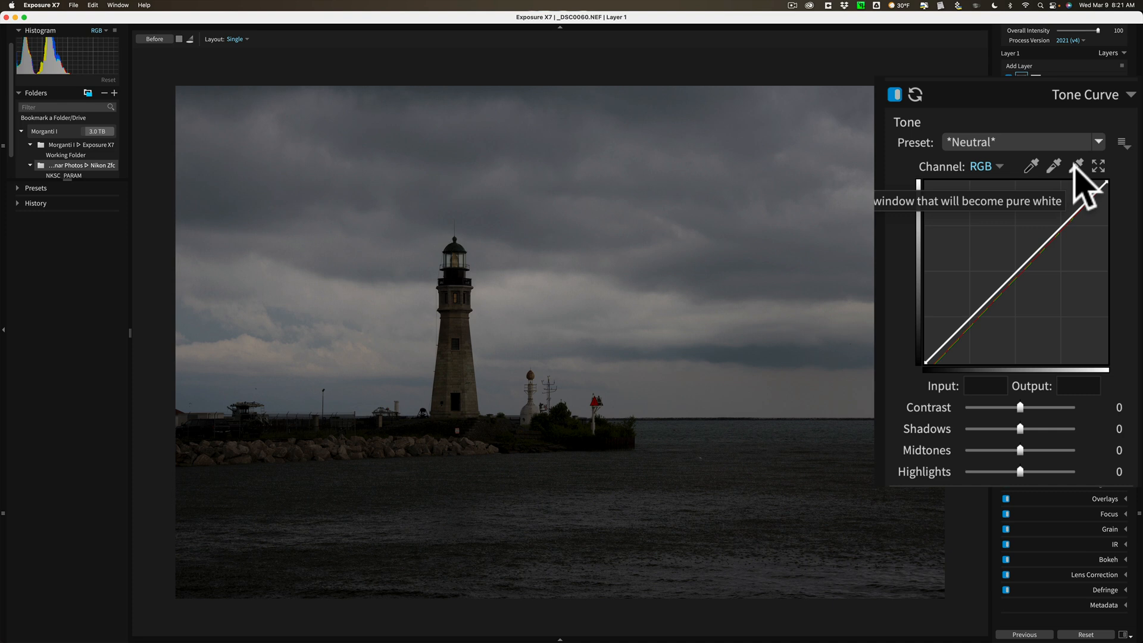
Sample a bright cloud as the white point, brightening the scene, then collapse Tone Curve
{"action": "left_click", "coordinate": [1078, 166]}
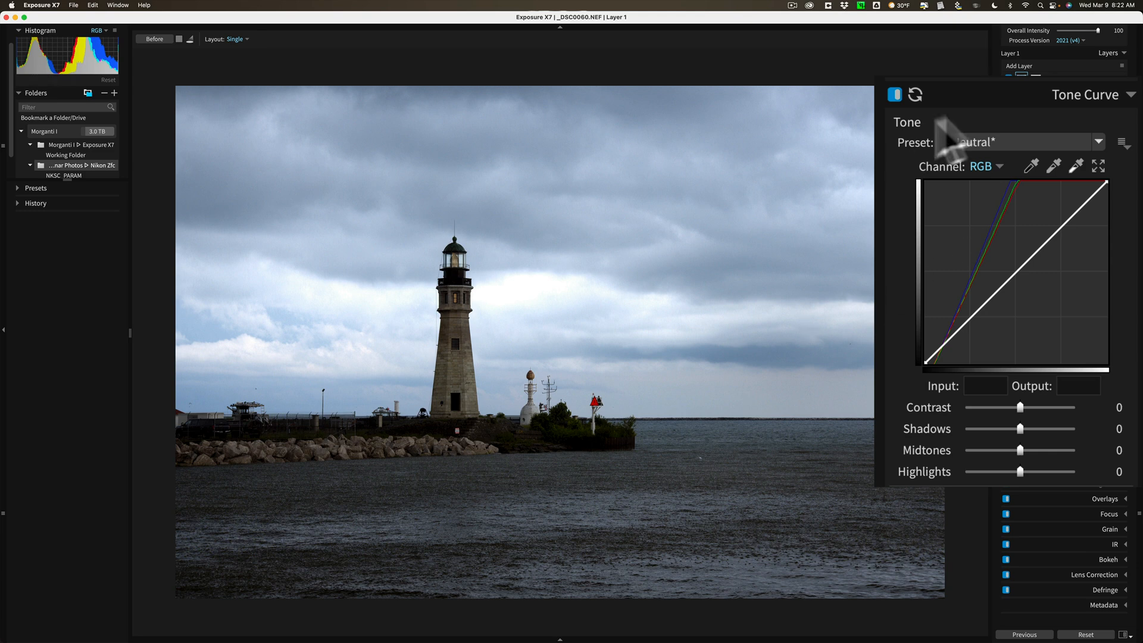
{"action": "left_click", "coordinate": [1086, 95]}
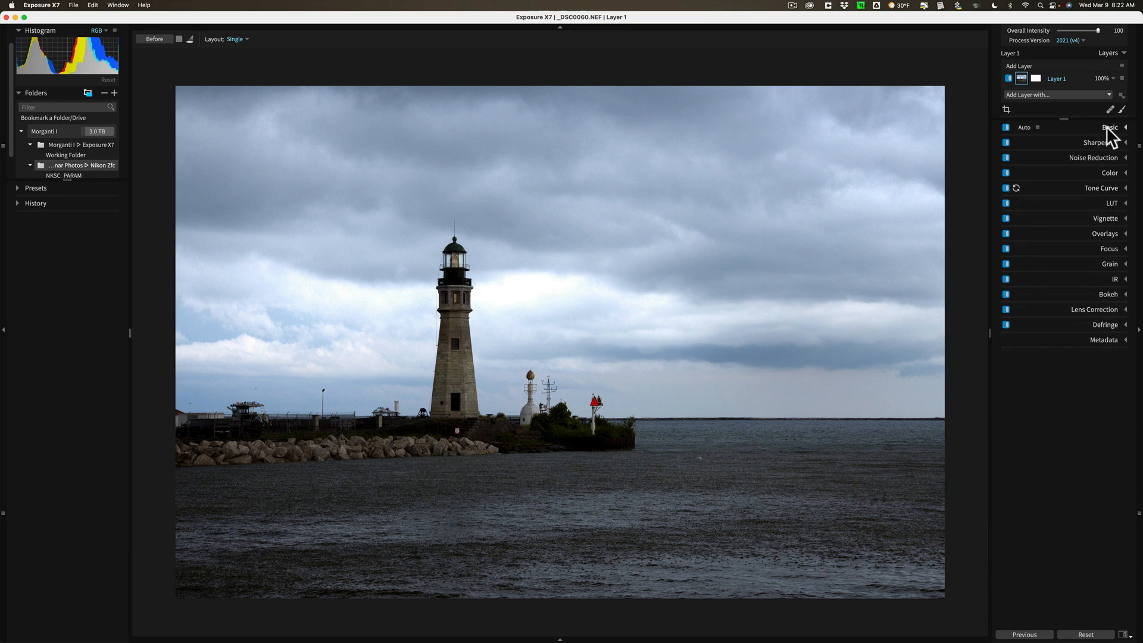
In Basic, lift Shadows to 80.87 and lower Highlights to -28.70
{"action": "left_click", "coordinate": [1107, 127]}
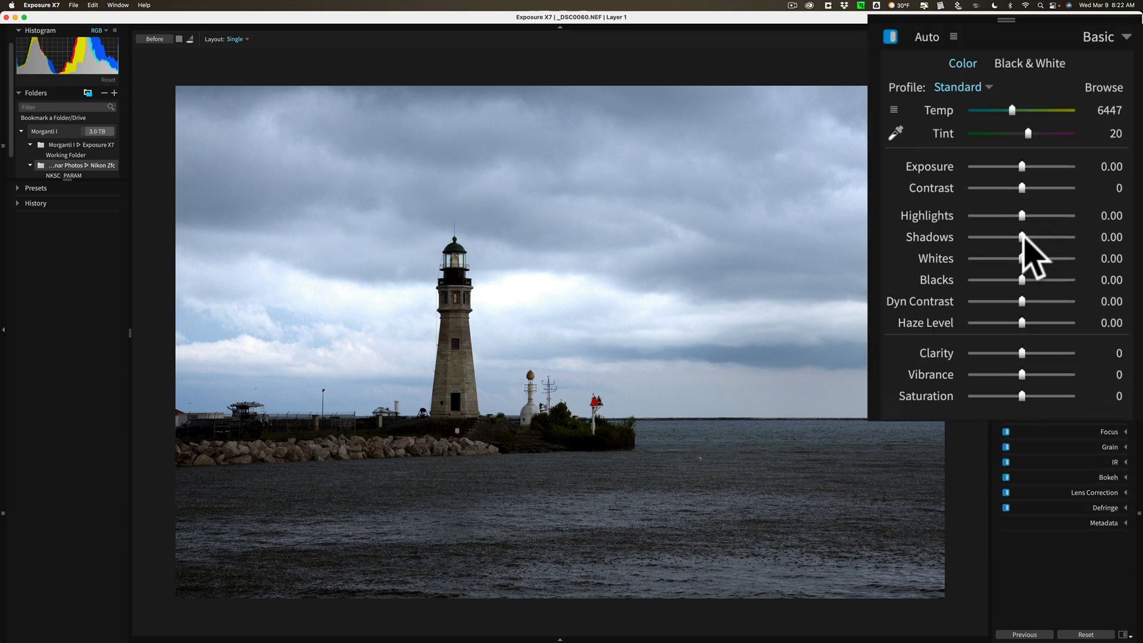
{"action": "left_click_drag", "start_coordinate": [1025, 237], "coordinate": [1046, 237]}
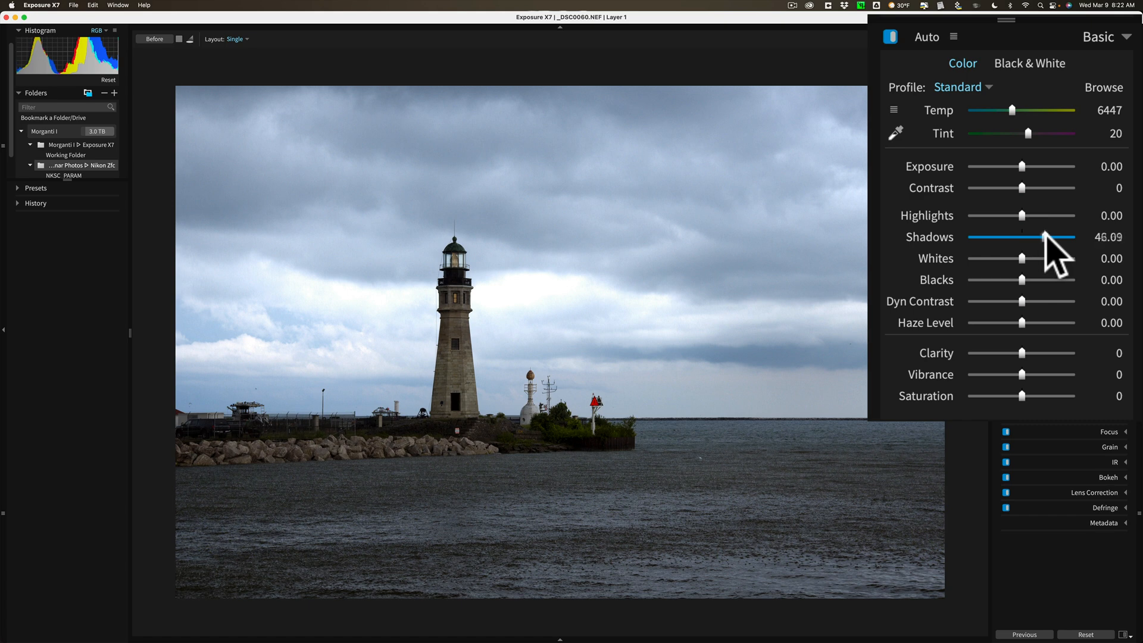
{"action": "left_click_drag", "start_coordinate": [1045, 237], "coordinate": [1061, 237]}
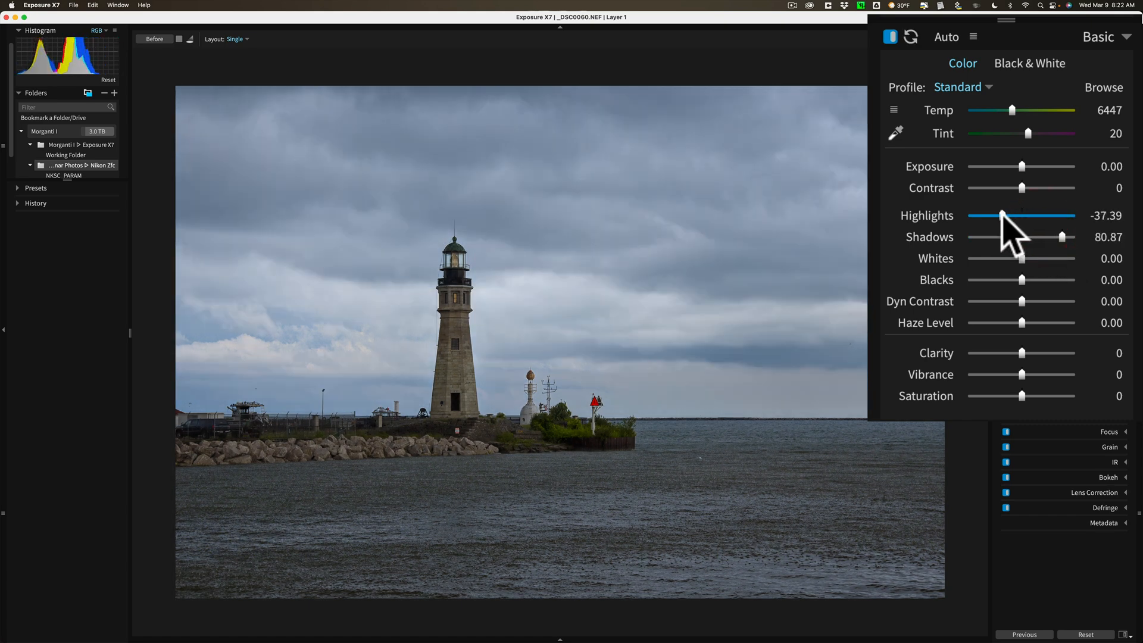
{"action": "left_click_drag", "start_coordinate": [1001, 215], "coordinate": [1016, 216]}
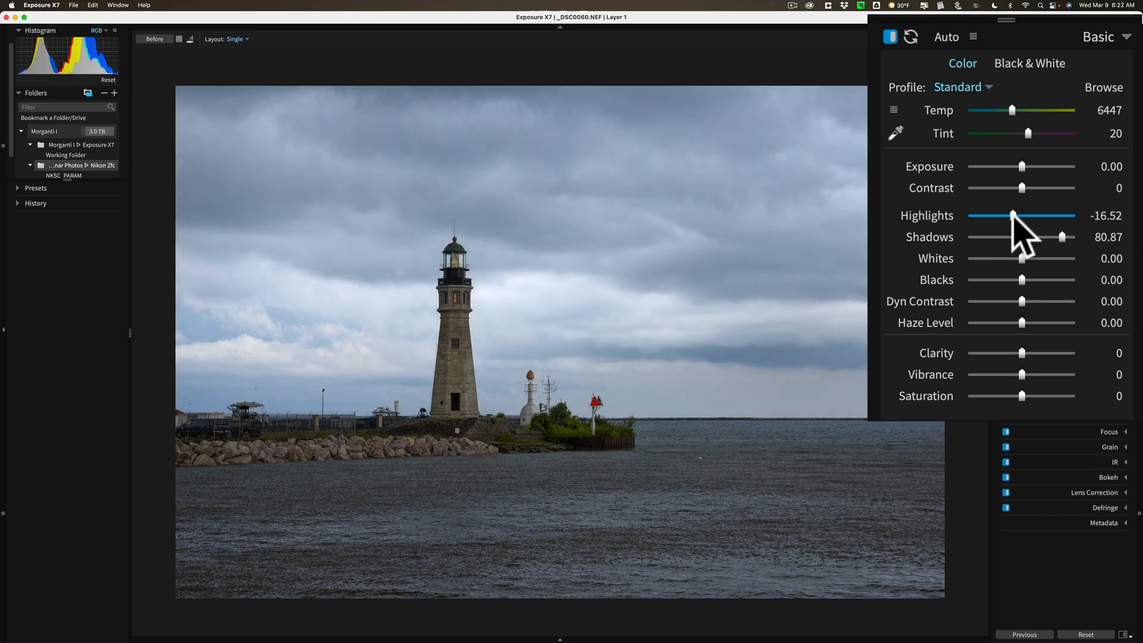
{"action": "left_click_drag", "start_coordinate": [1013, 215], "coordinate": [1007, 215]}
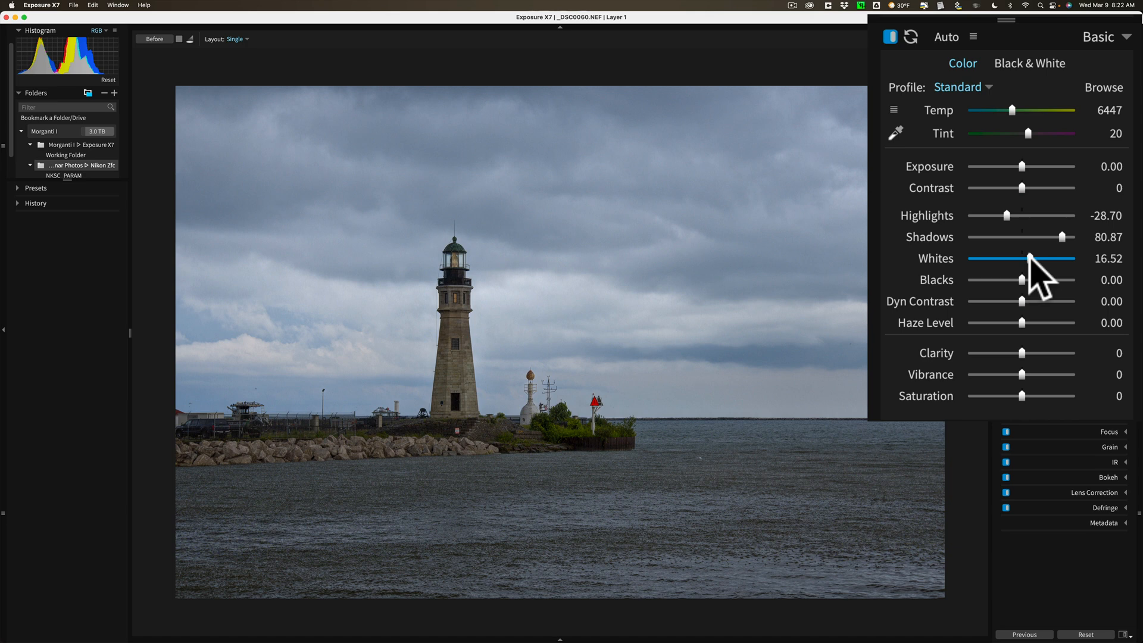
Raise Whites to 25.22, set Blacks to -20.00 and Contrast to 10
{"action": "left_click_drag", "start_coordinate": [1029, 258], "coordinate": [1034, 258]}
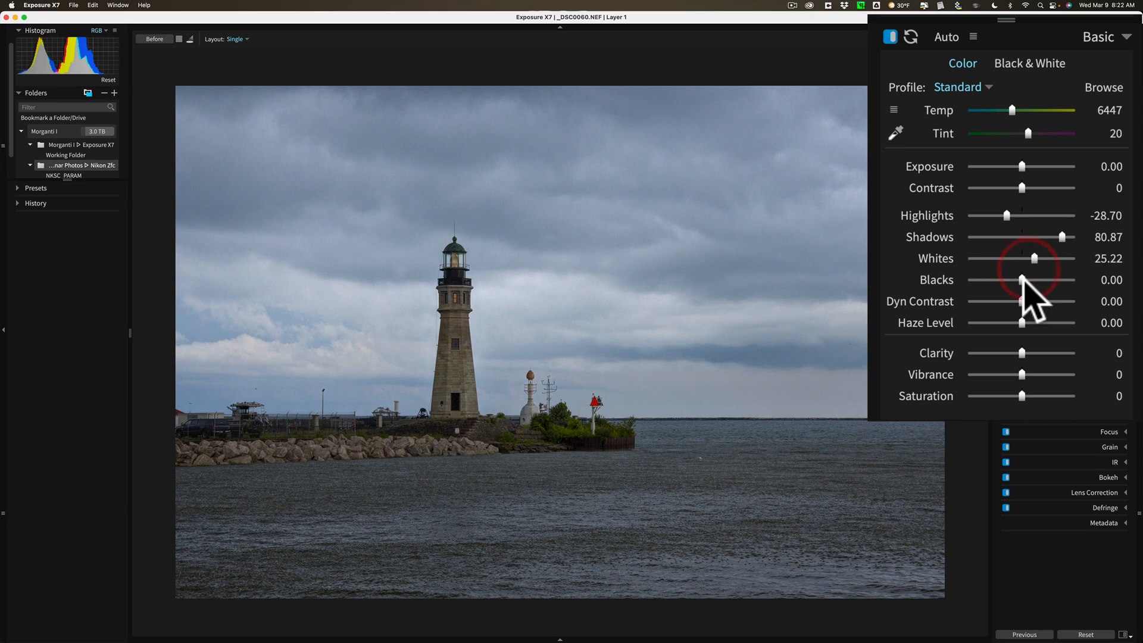
{"action": "left_click_drag", "start_coordinate": [1022, 278], "coordinate": [1010, 279]}
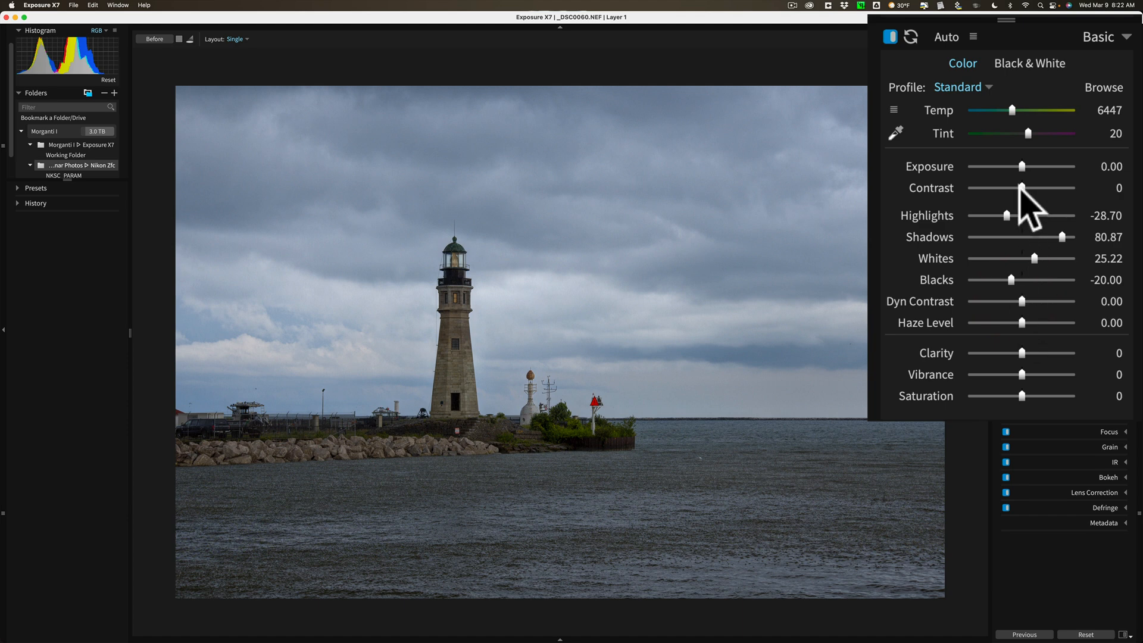
{"action": "left_click_drag", "start_coordinate": [1022, 189], "coordinate": [1028, 188]}
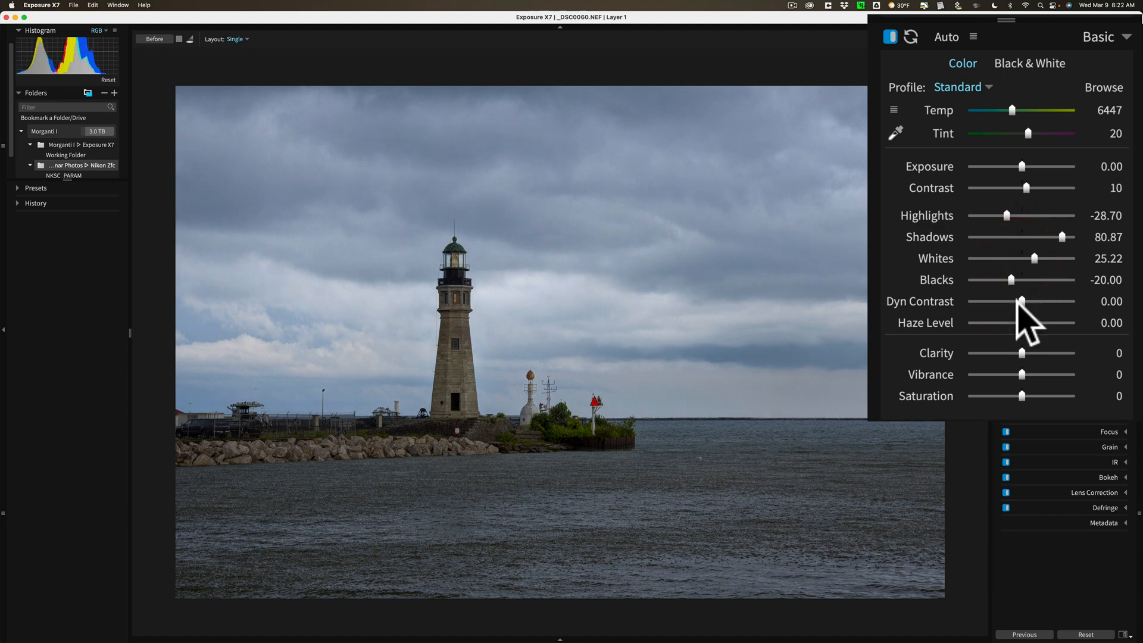
{"action": "mouse_move", "coordinate": [949, 326]}
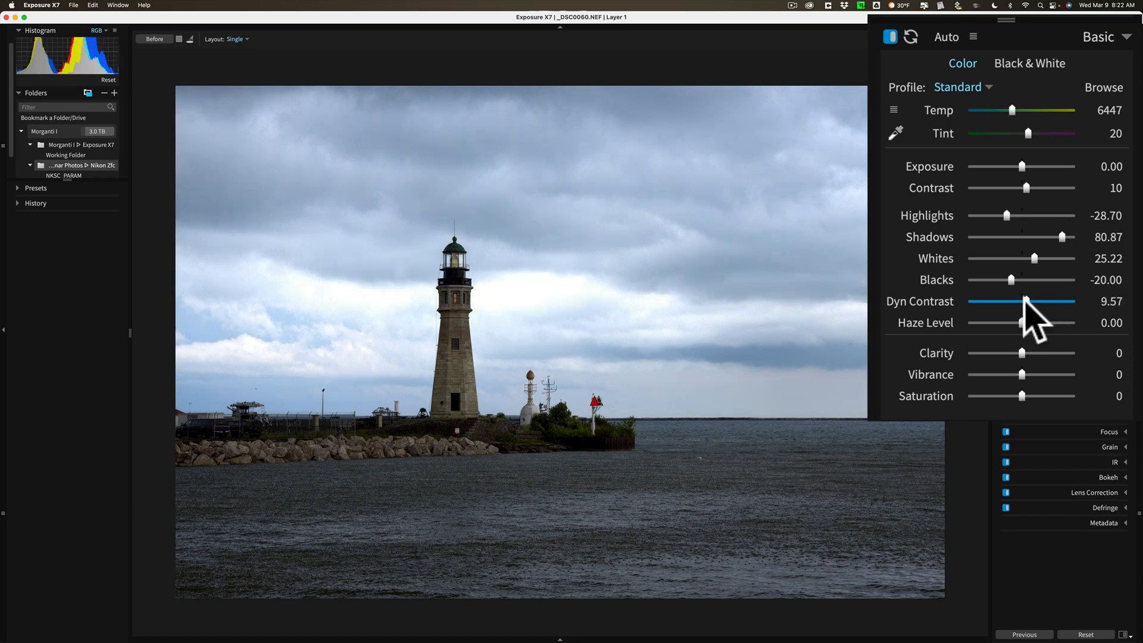
Try Dynamic Contrast and return it to zero, then set Clarity 17 and Vibrance 20
{"action": "left_click_drag", "start_coordinate": [1027, 301], "coordinate": [1022, 300]}
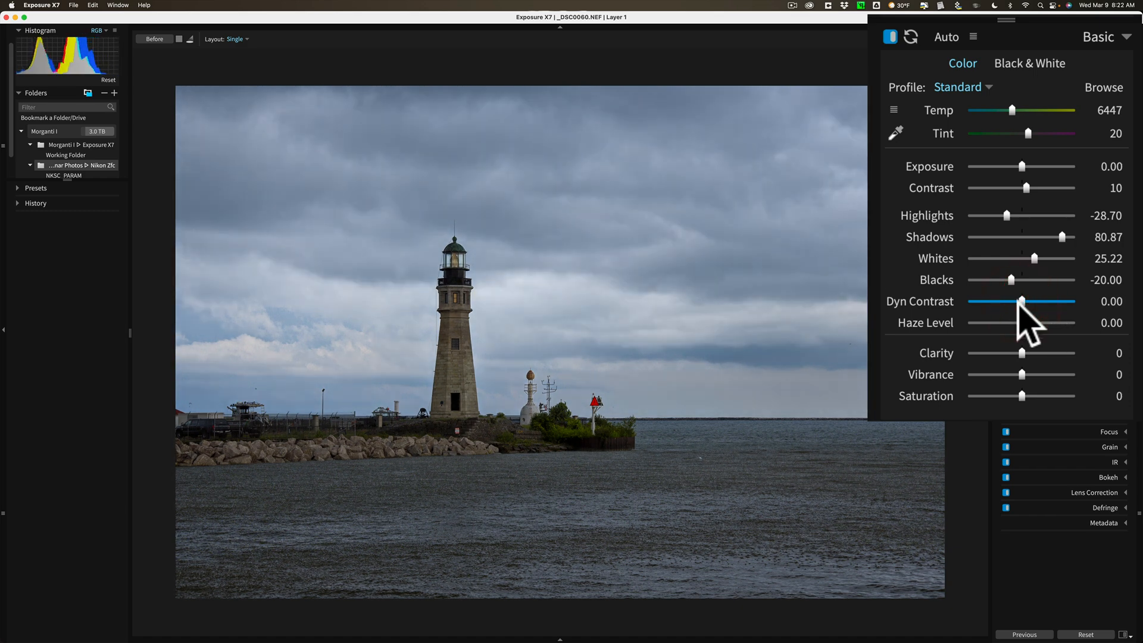
{"action": "left_click_drag", "start_coordinate": [1022, 353], "coordinate": [1021, 353]}
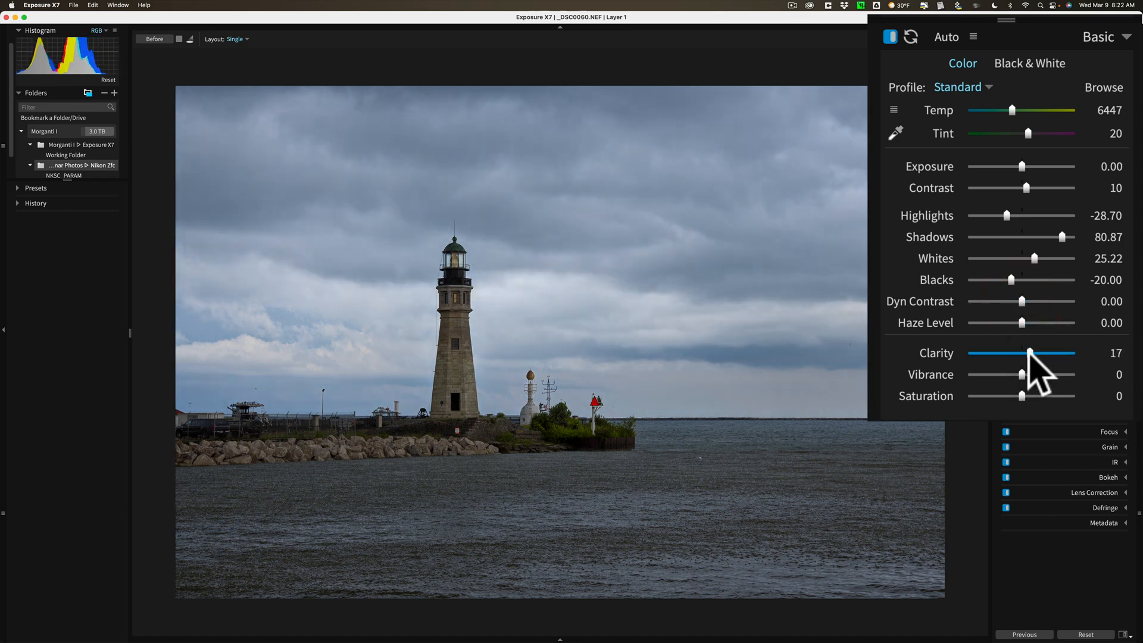
{"action": "left_click_drag", "start_coordinate": [1020, 374], "coordinate": [1028, 374]}
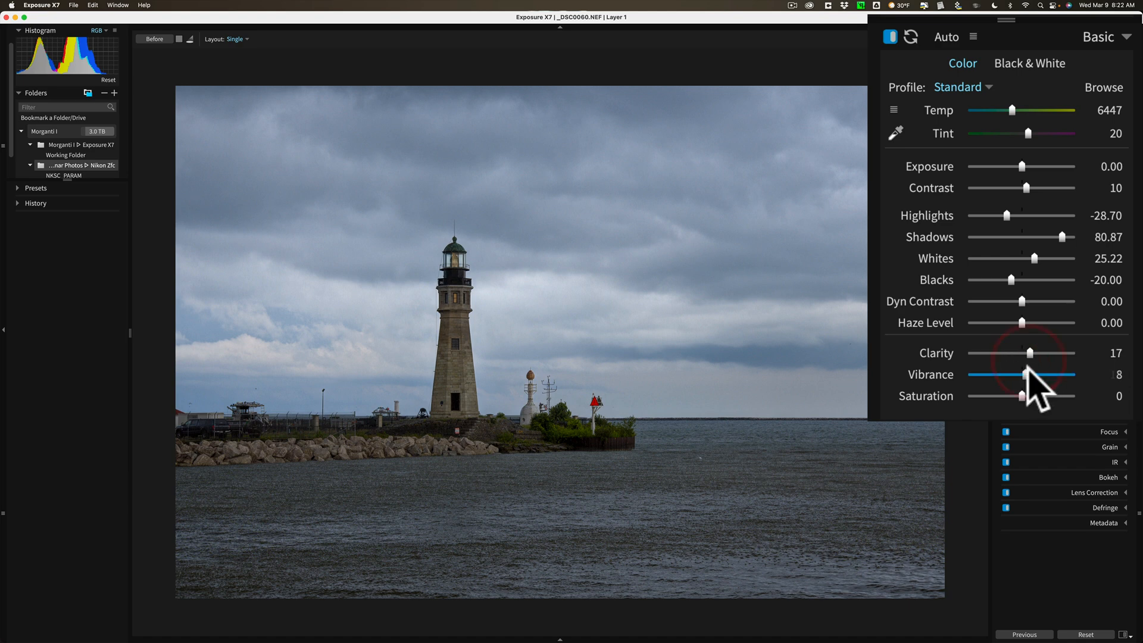
{"action": "left_click_drag", "start_coordinate": [1024, 374], "coordinate": [1043, 374]}
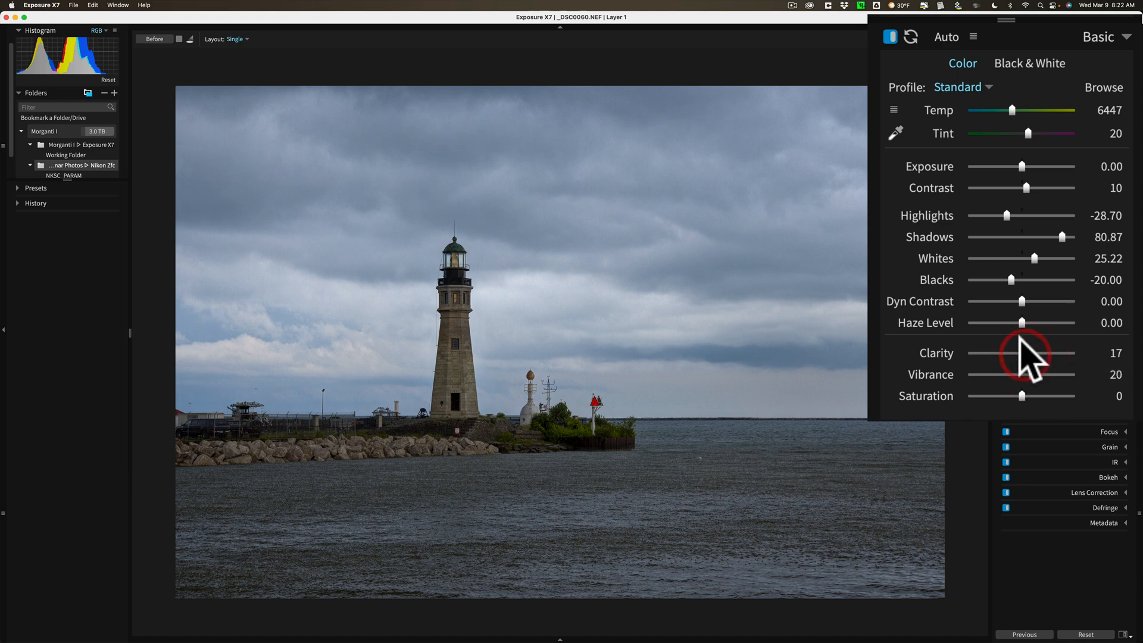